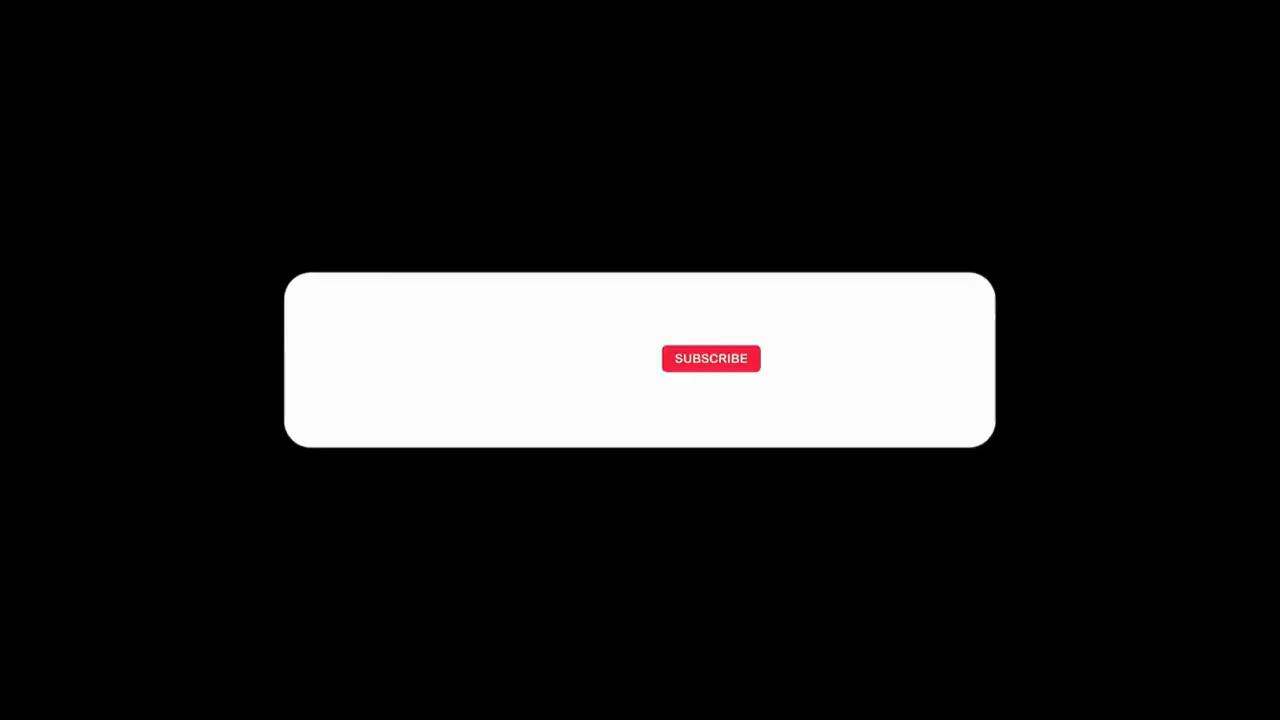
# Step: Preview the outro: white bar expands, like icon turns blue, SUBSCRIBE becomes SUBSCRIBED
pyautogui.click(360, 360)
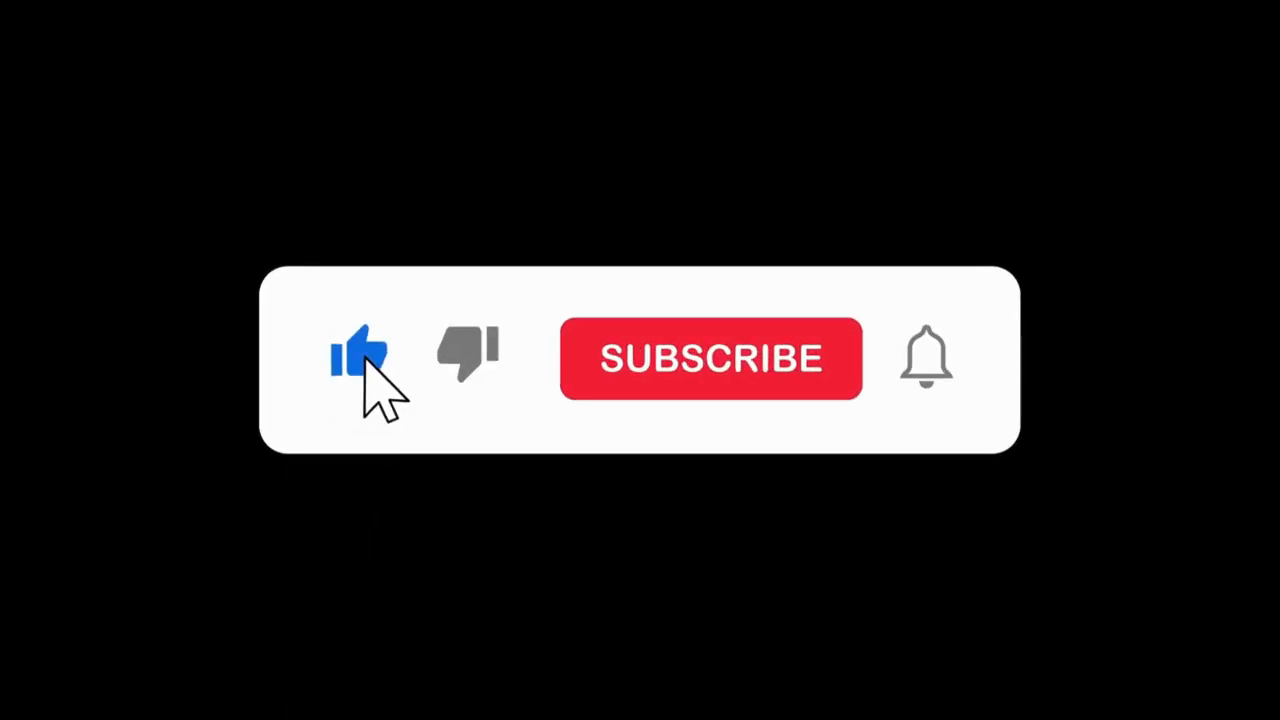
pyautogui.click(710, 358)
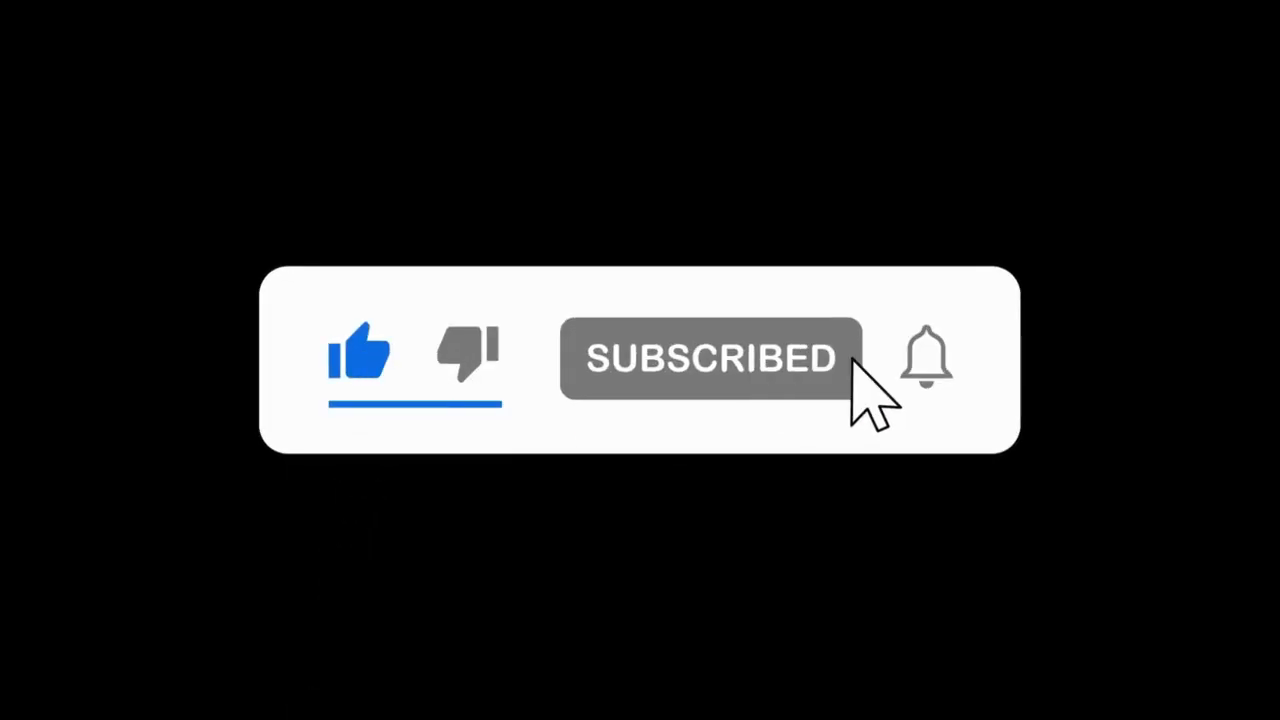